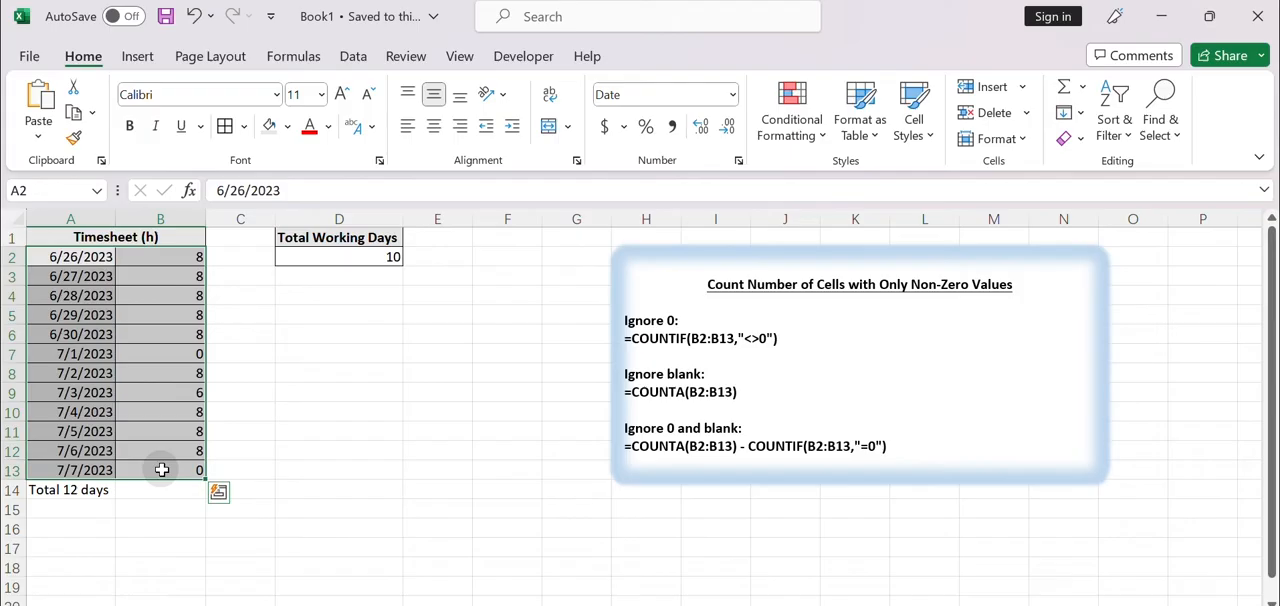
mouse_move(376, 408)
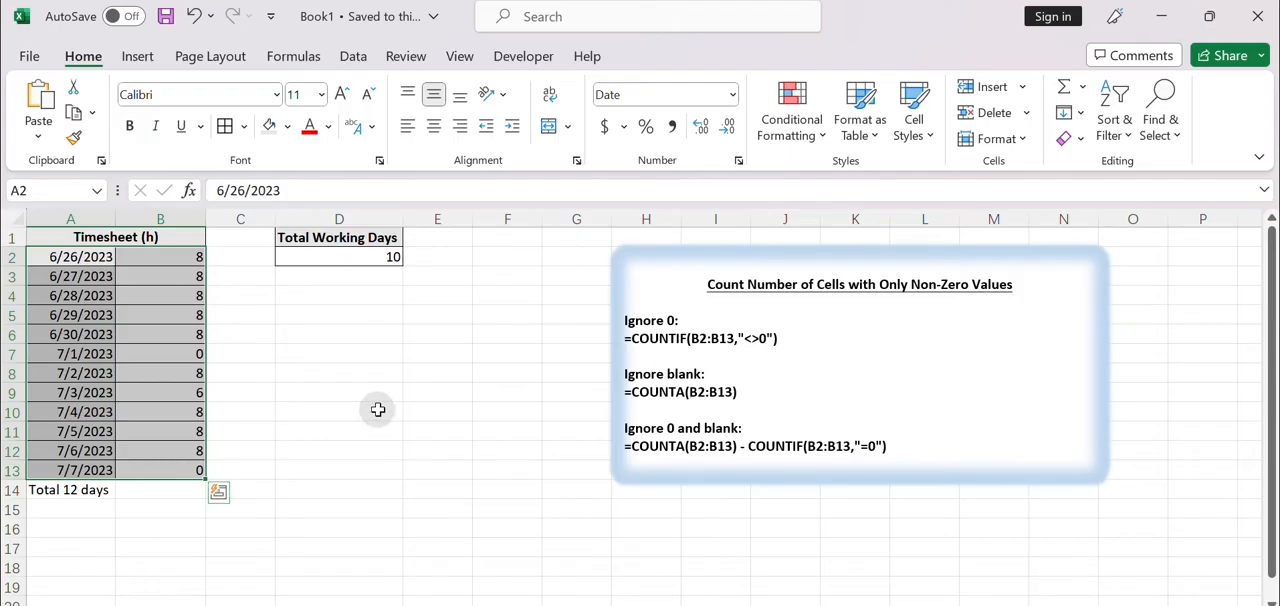
- Inspect the zero hours on 7/1/2023 in B7 and the Total Working Days formula in D2
left_click(160, 352)
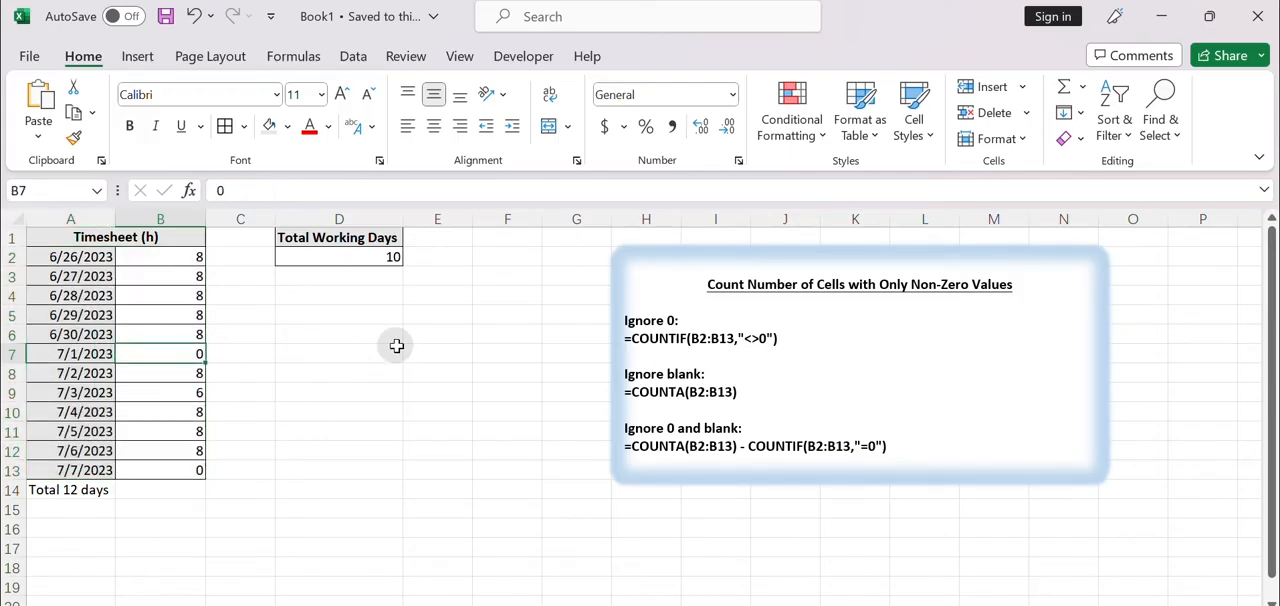
left_click(340, 256)
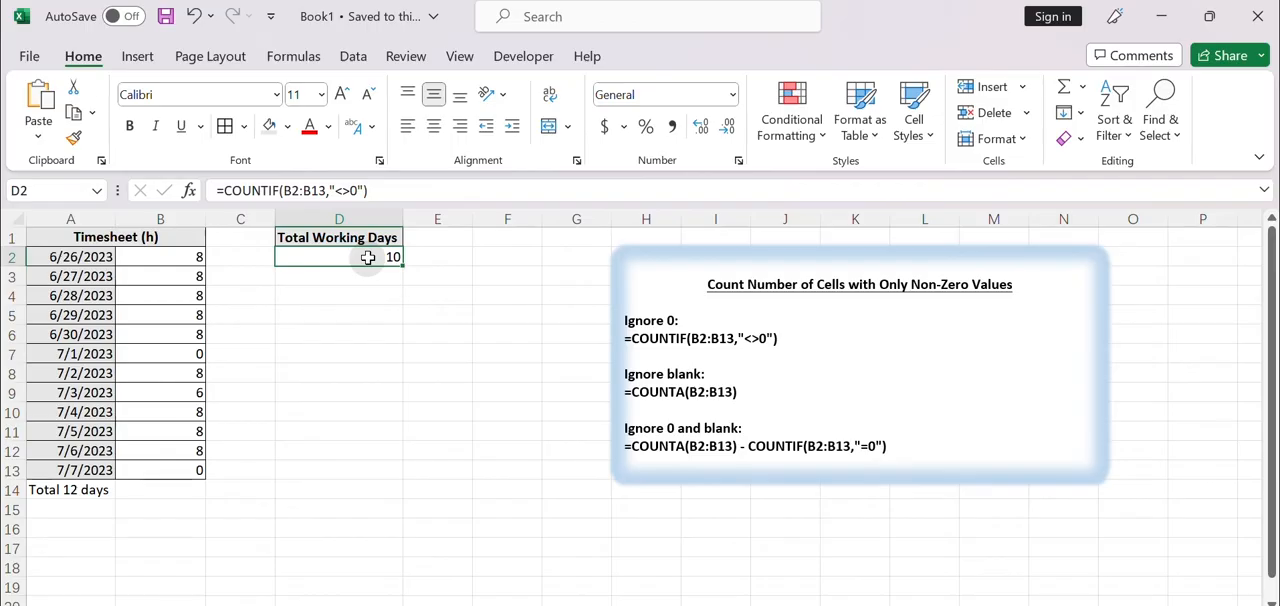
mouse_move(376, 278)
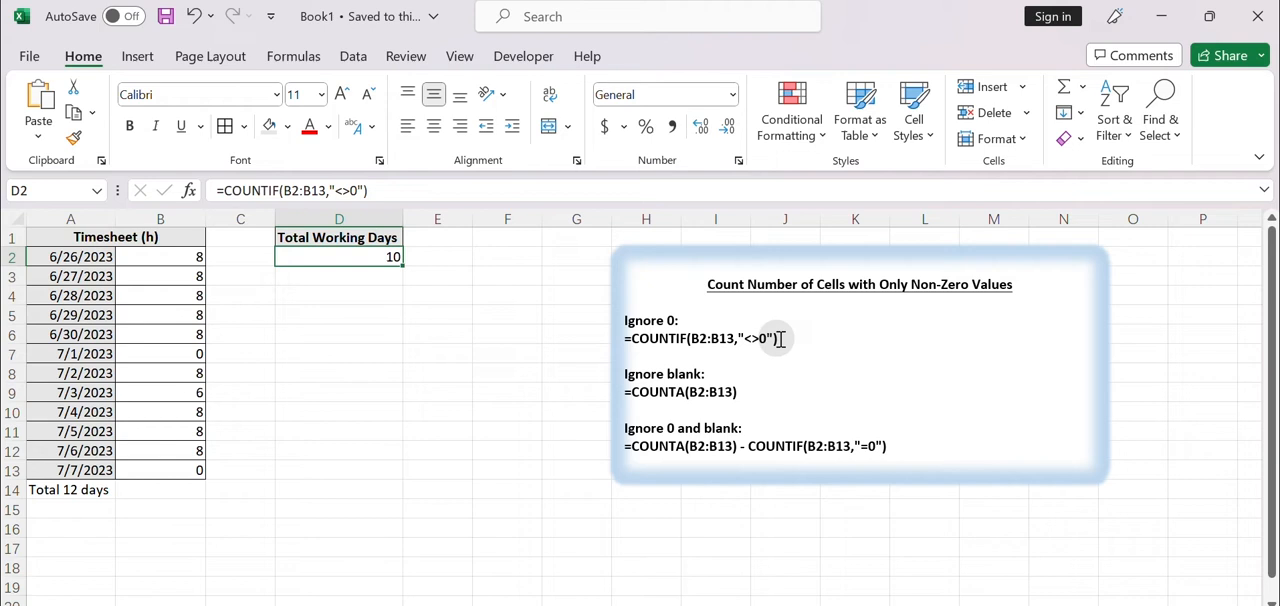
mouse_move(684, 436)
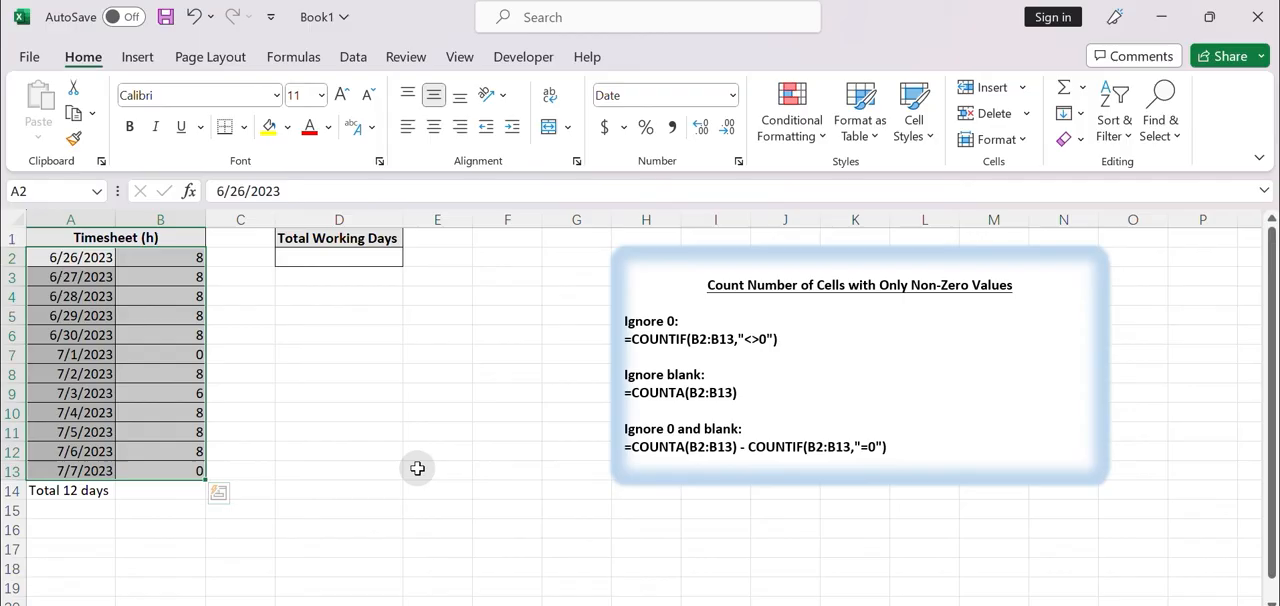
mouse_move(324, 264)
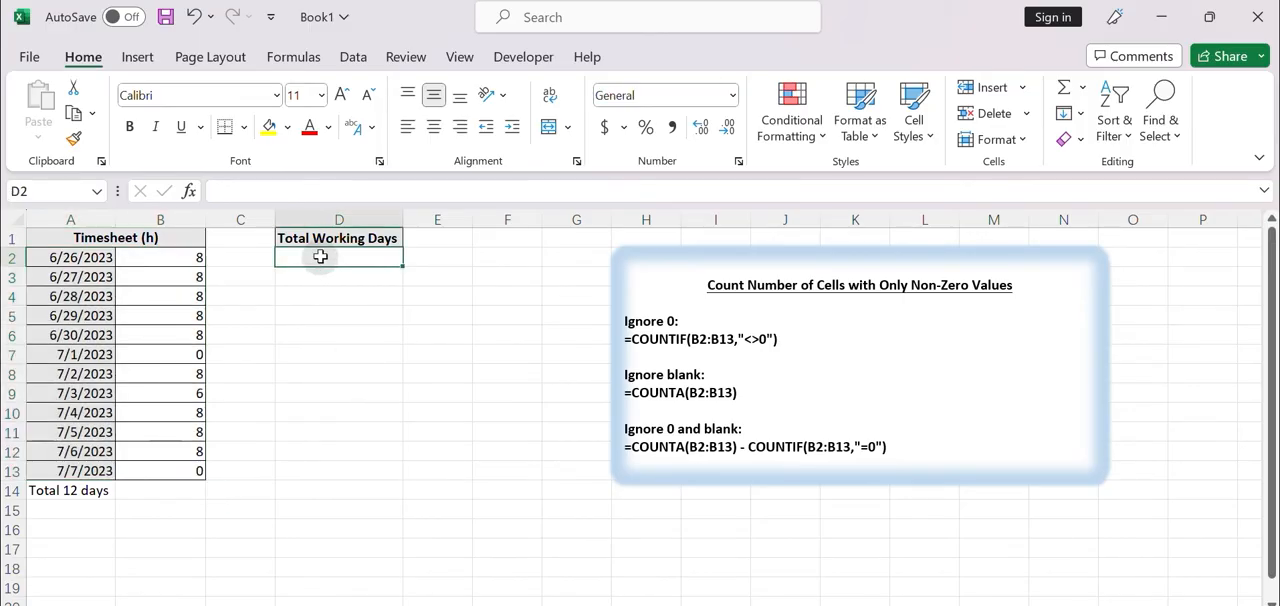
mouse_move(556, 332)
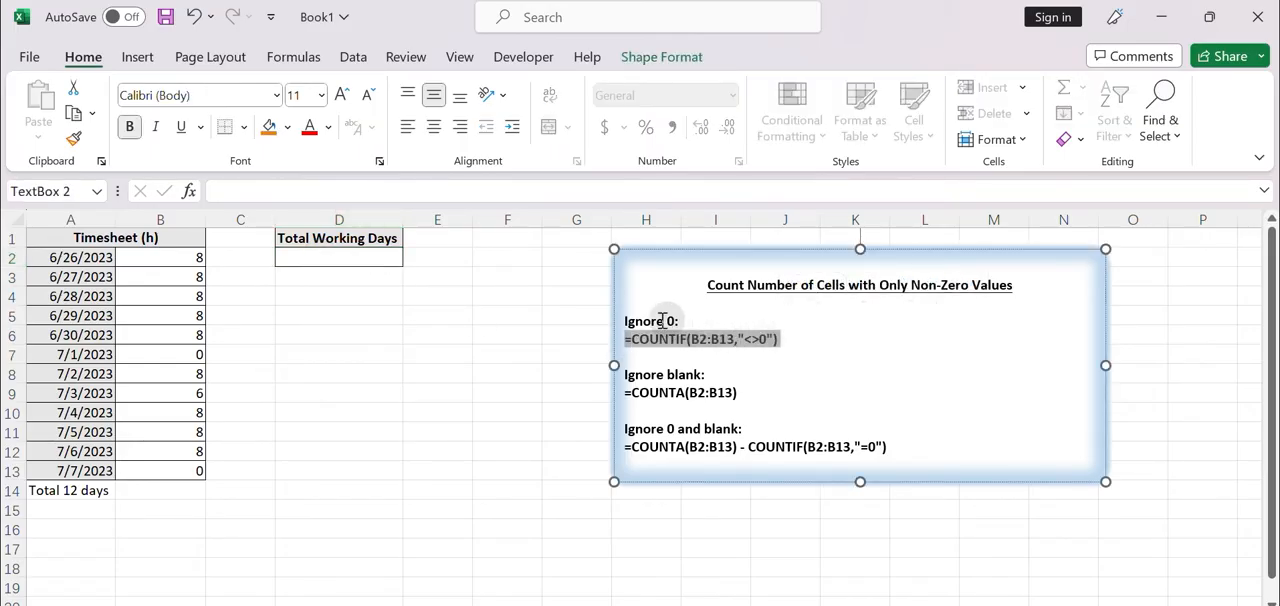
left_click(340, 256)
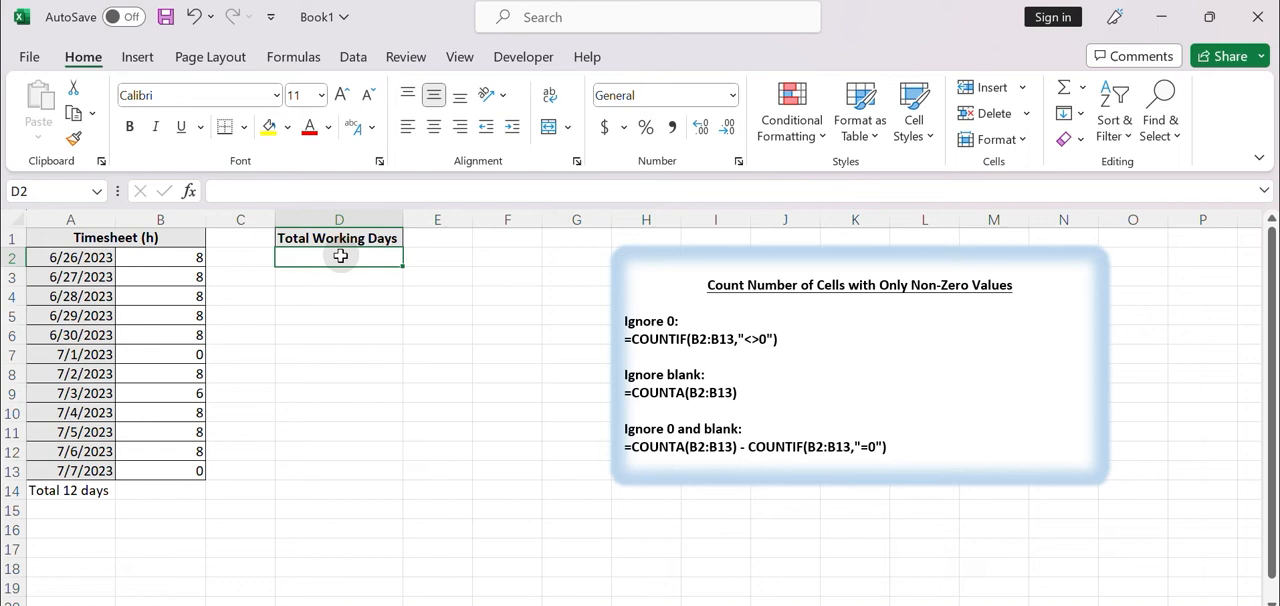
- Enter =COUNTIF(B2:B13,"<>0") in D2 so Total Working Days shows 10
type("=")
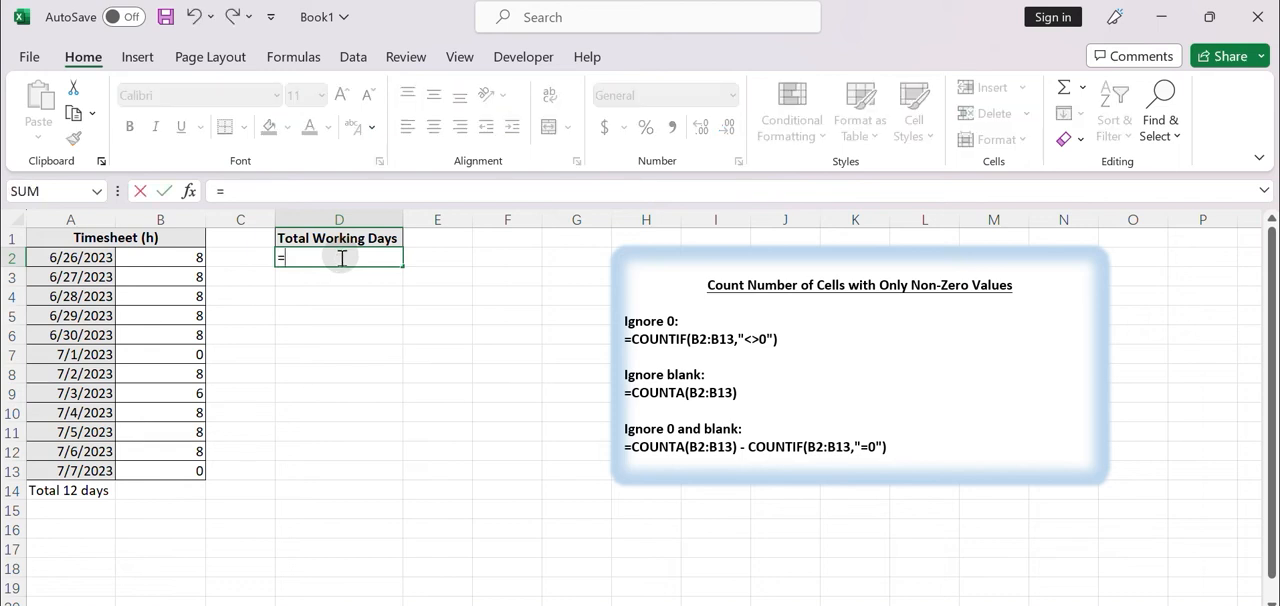
type("countif")
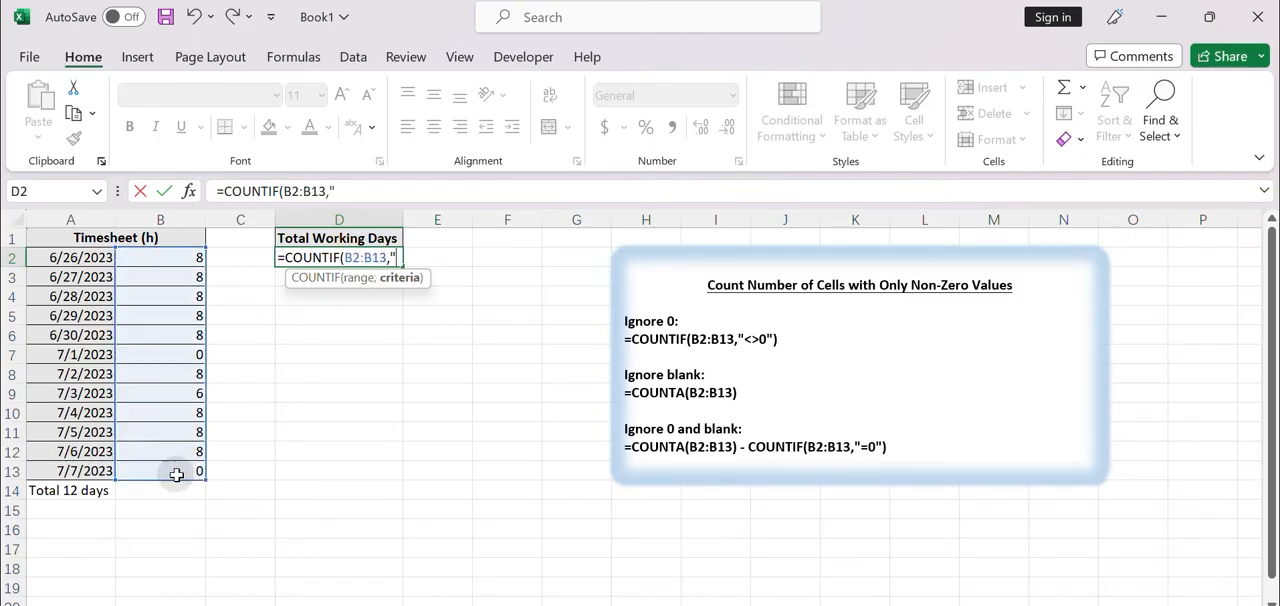
type("<>0")
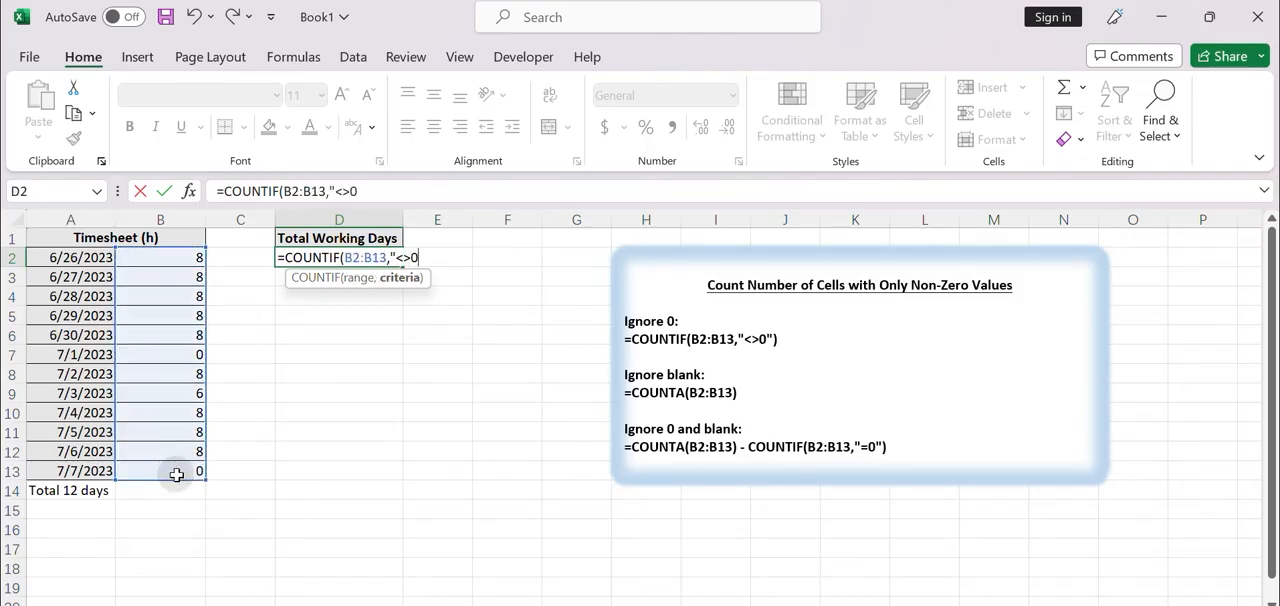
type("\")")
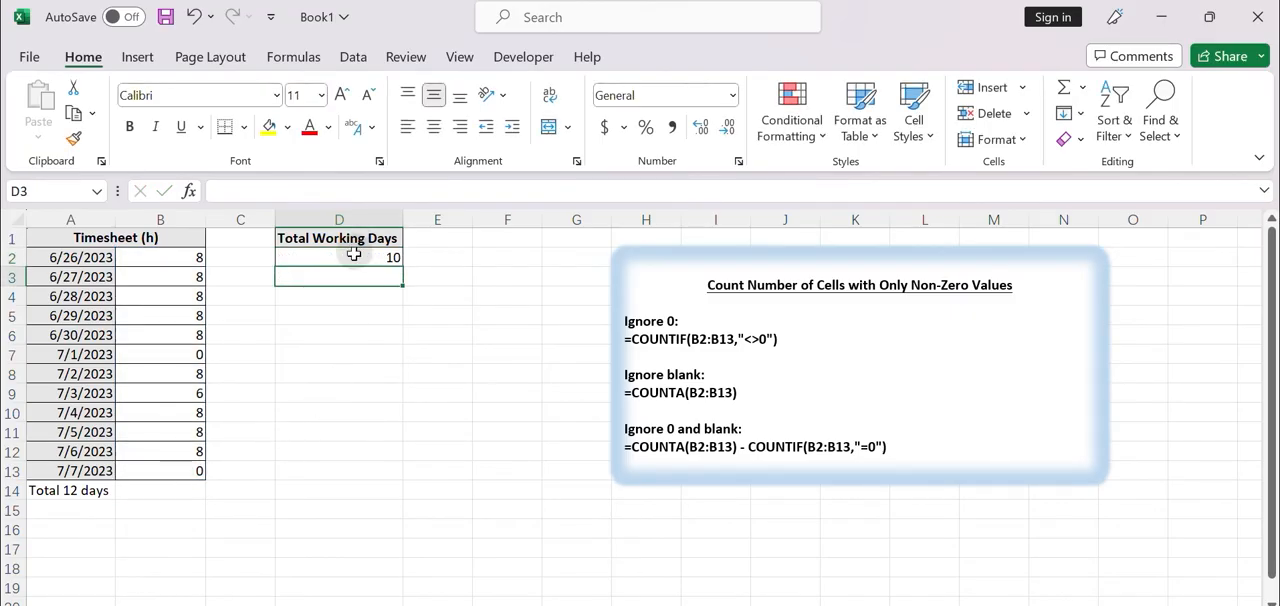
left_click(338, 256)
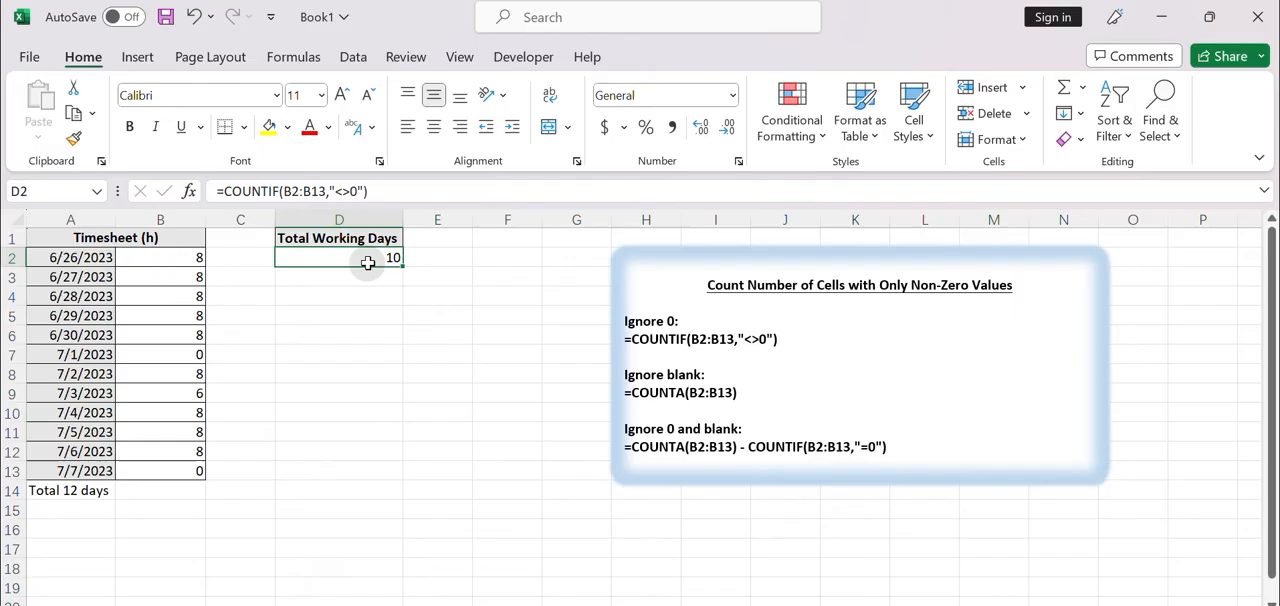
double_click(340, 256)
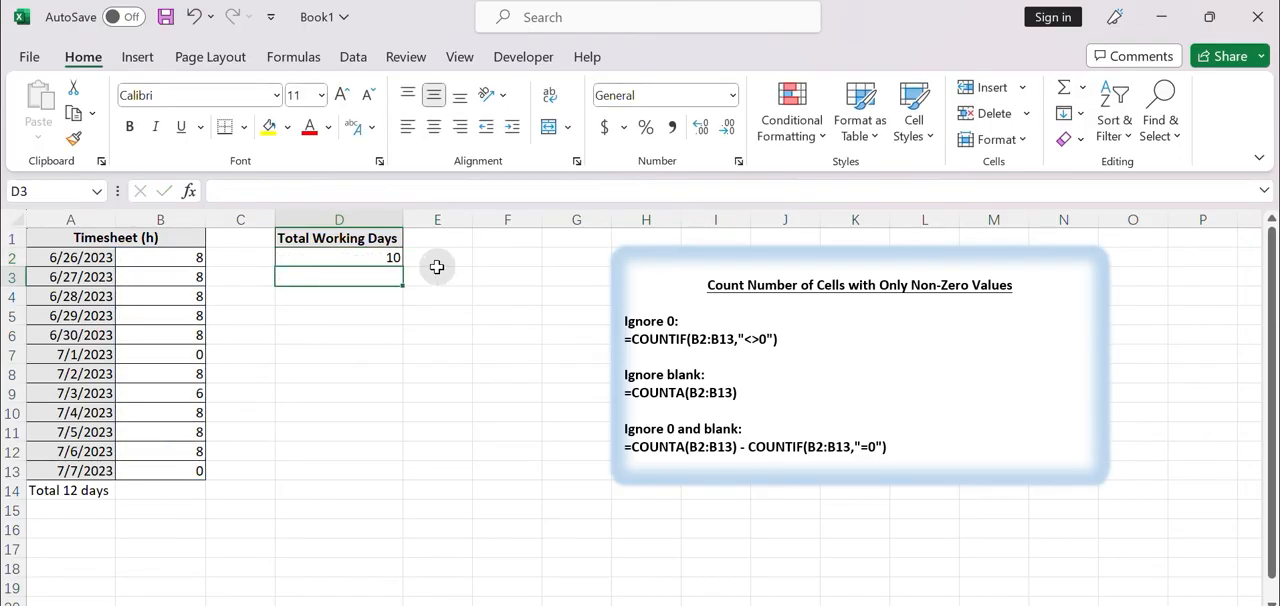
left_click(338, 256)
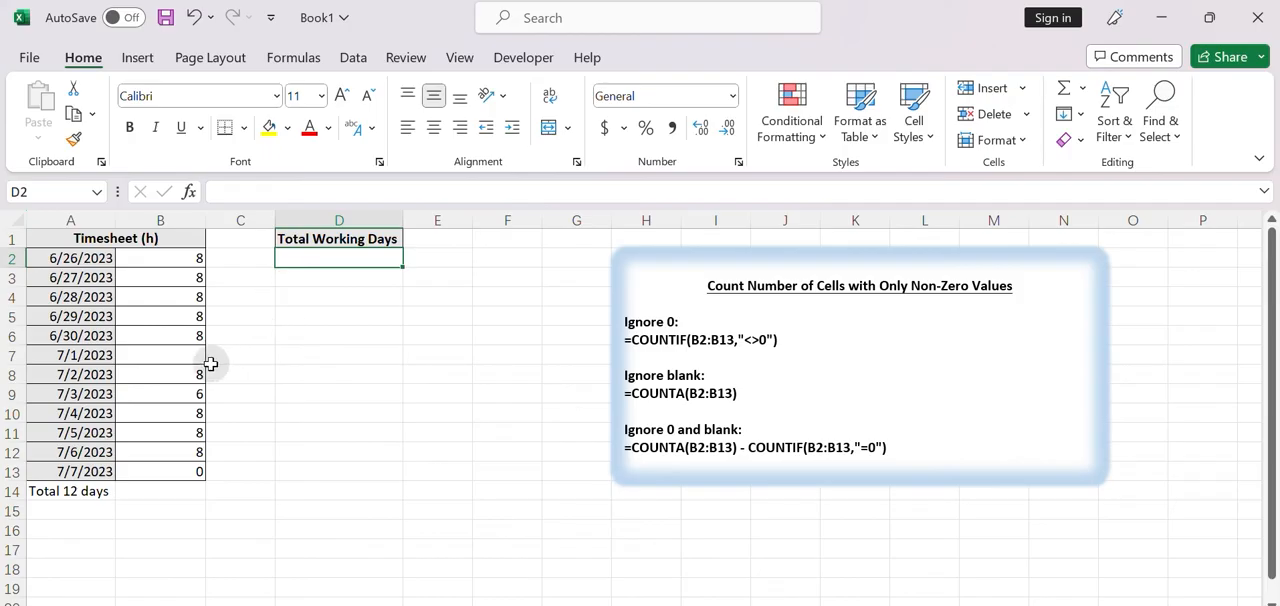
- Blank the 7/1/2023 hours in B7 and move to the emptied D2
left_click(160, 356)
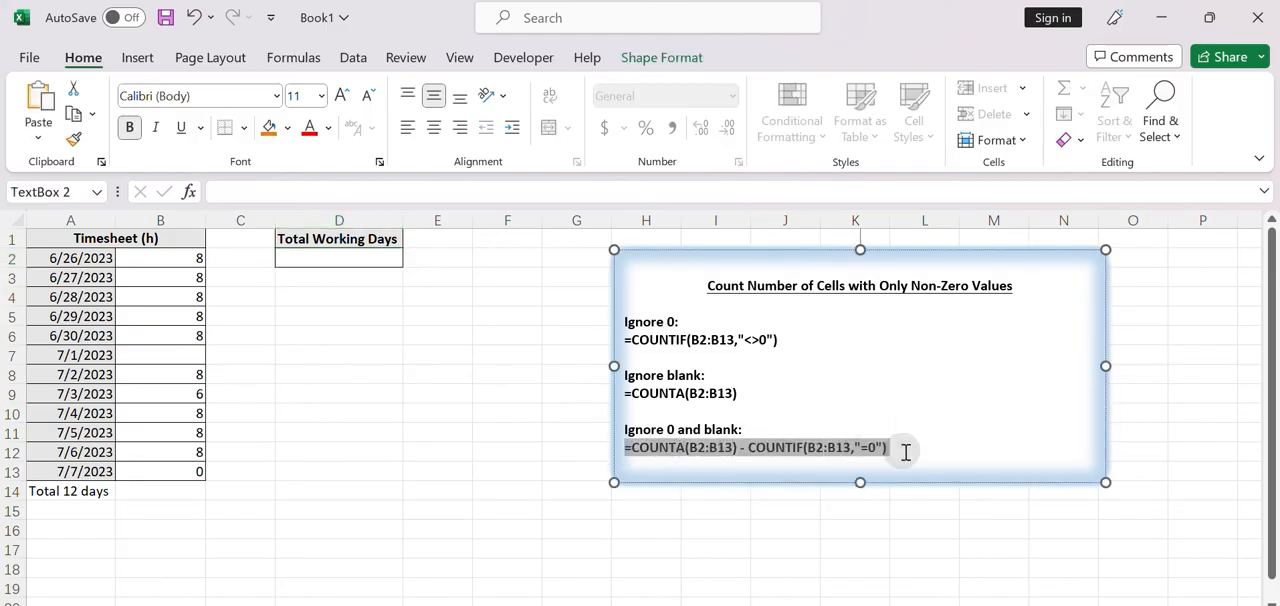
left_click(314, 258)
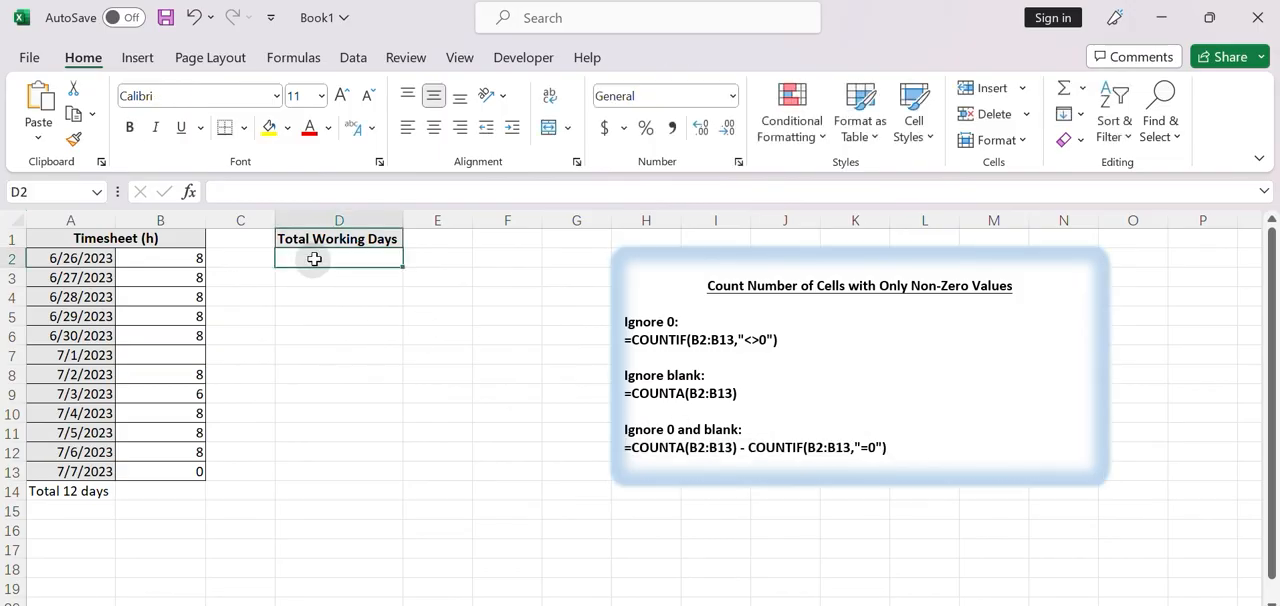
- Enter =COUNTA(B2:B13) - COUNTIF(B2:B13,"=0") in D2, still giving 10 working days
type("=COUNTA(B2:B13) - COUNTIF(B2:B13,\"=0\")")
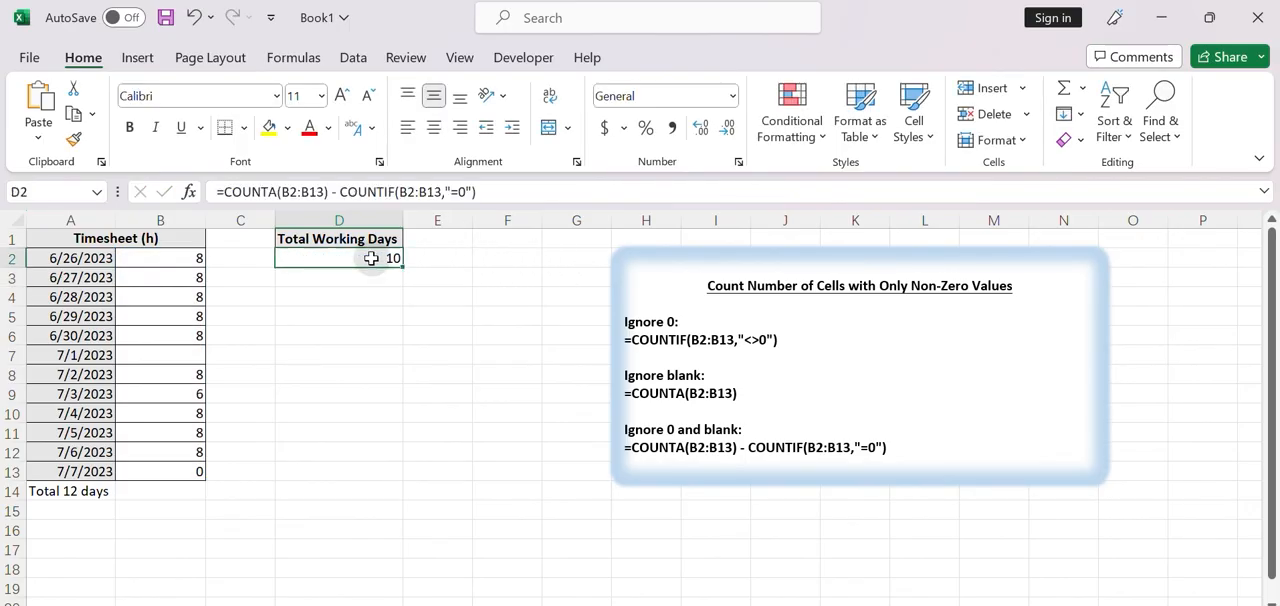
mouse_move(360, 300)
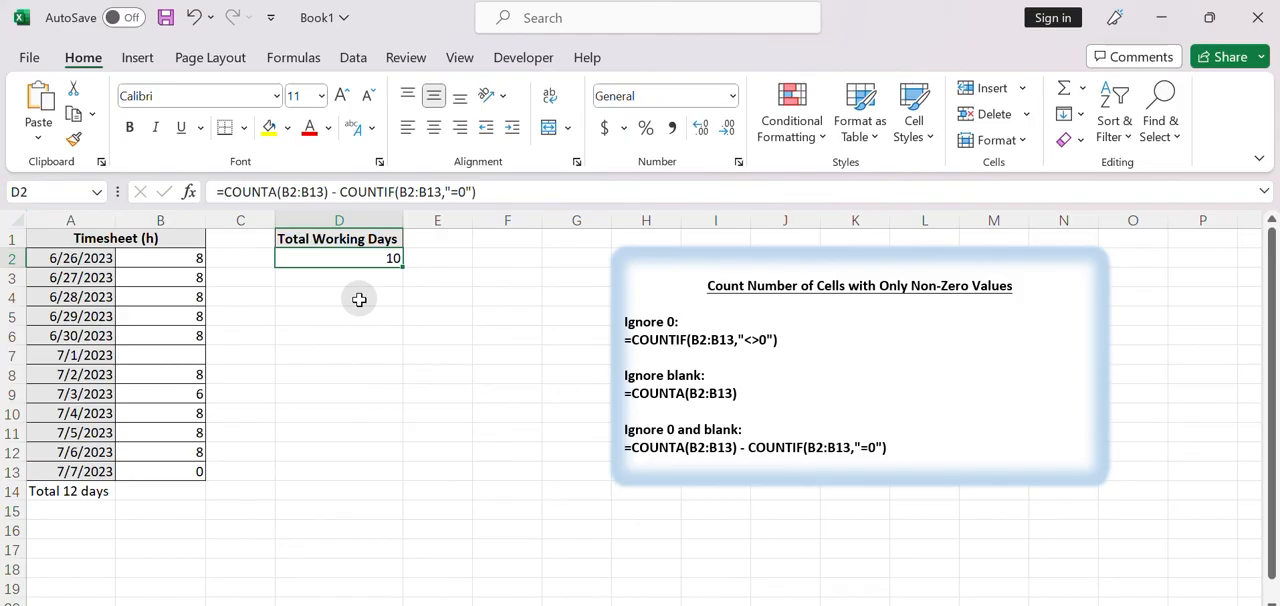